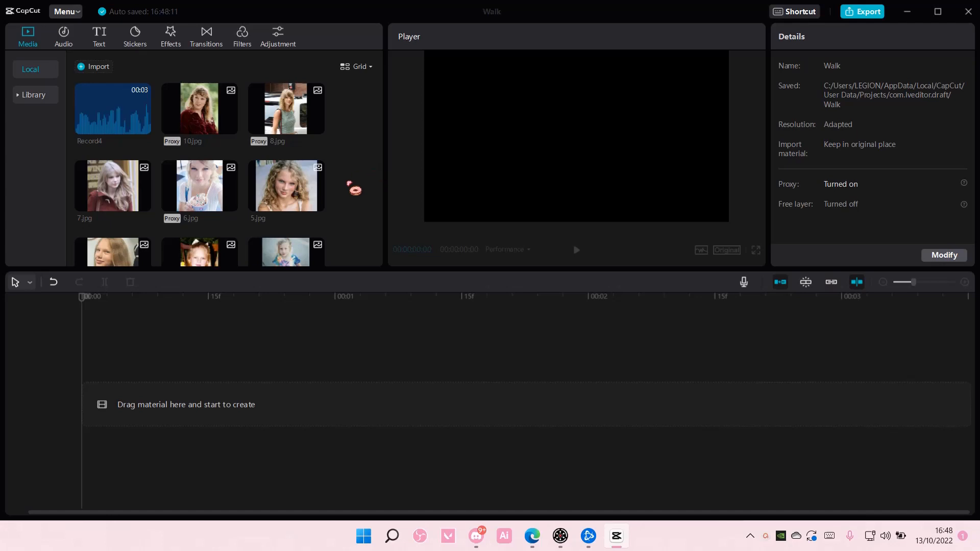
# Go to the Audio library's TikTok section and allow CapCut to sync TikTok favourite songs
pyautogui.click(65, 11)
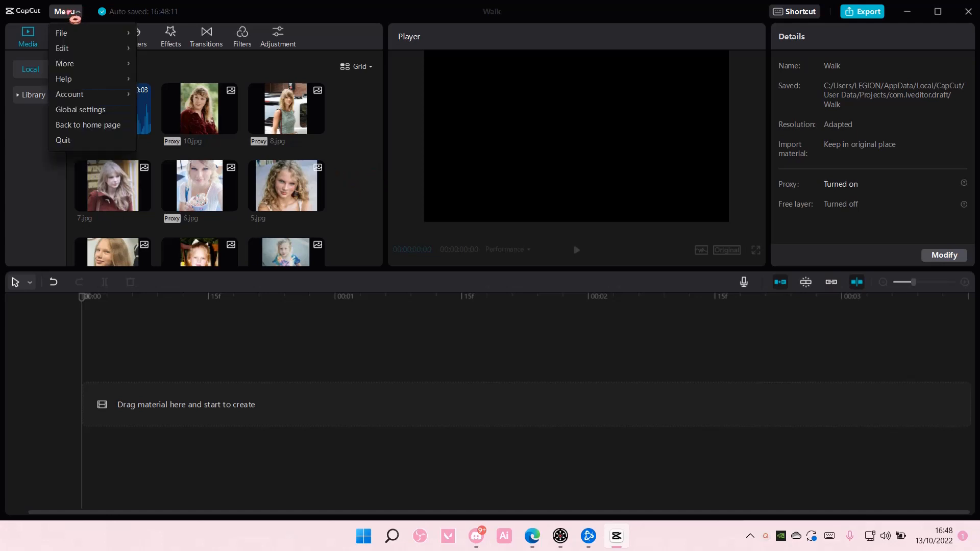
pyautogui.click(64, 12)
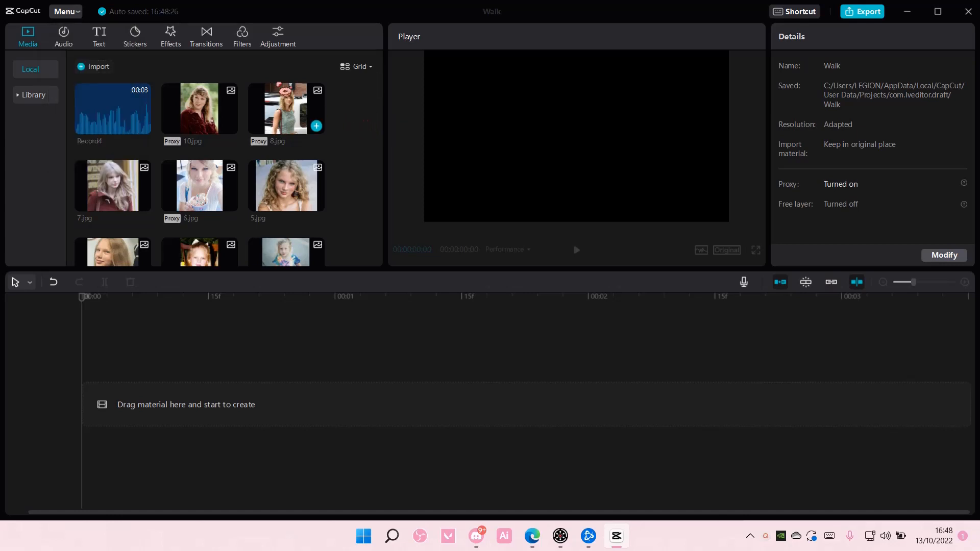
pyautogui.moveTo(62, 34)
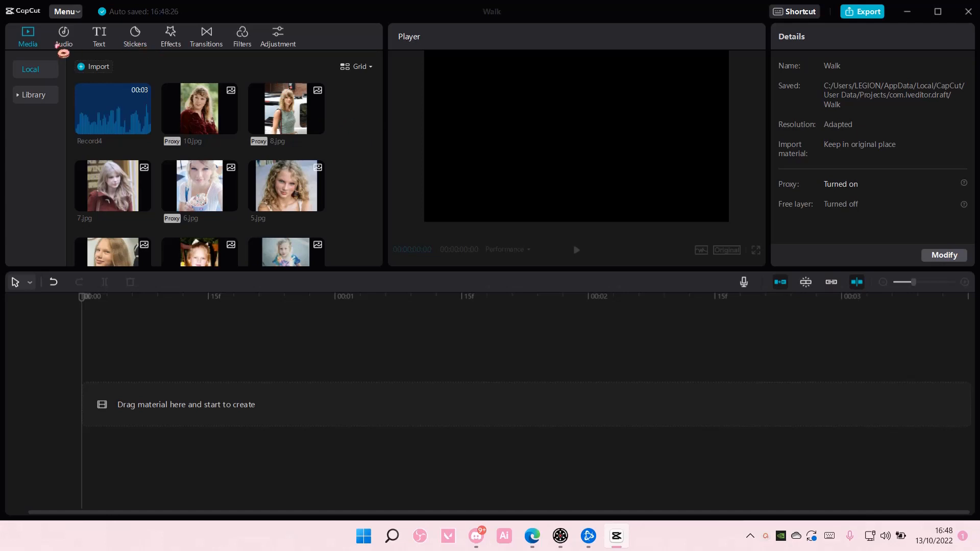
pyautogui.click(62, 36)
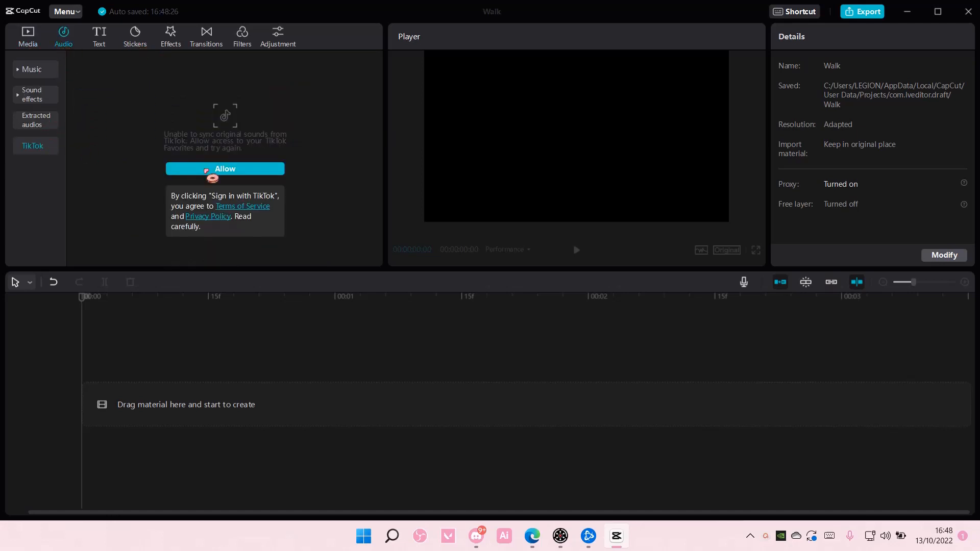
pyautogui.click(224, 168)
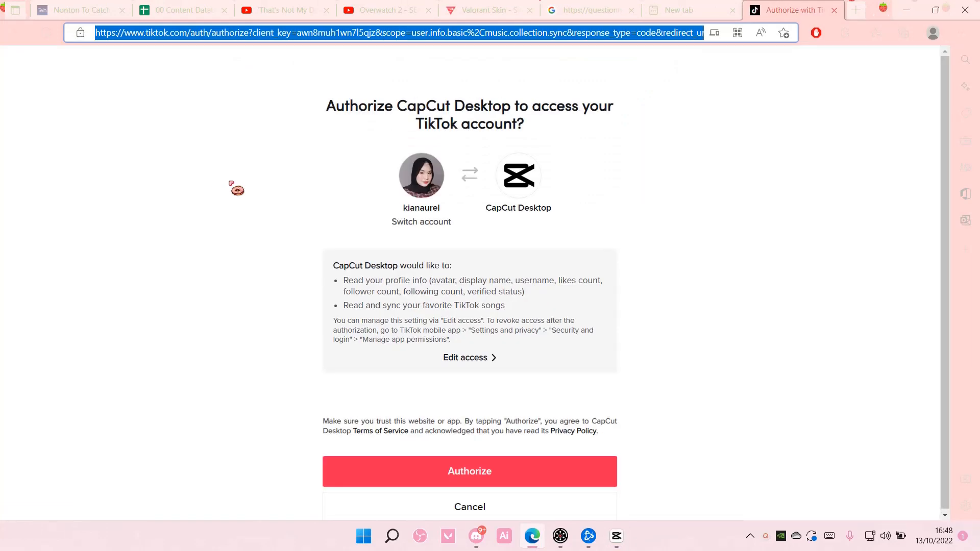
# Authorize CapCut Desktop on the TikTok page and return to CapCut once signed in
pyautogui.click(469, 472)
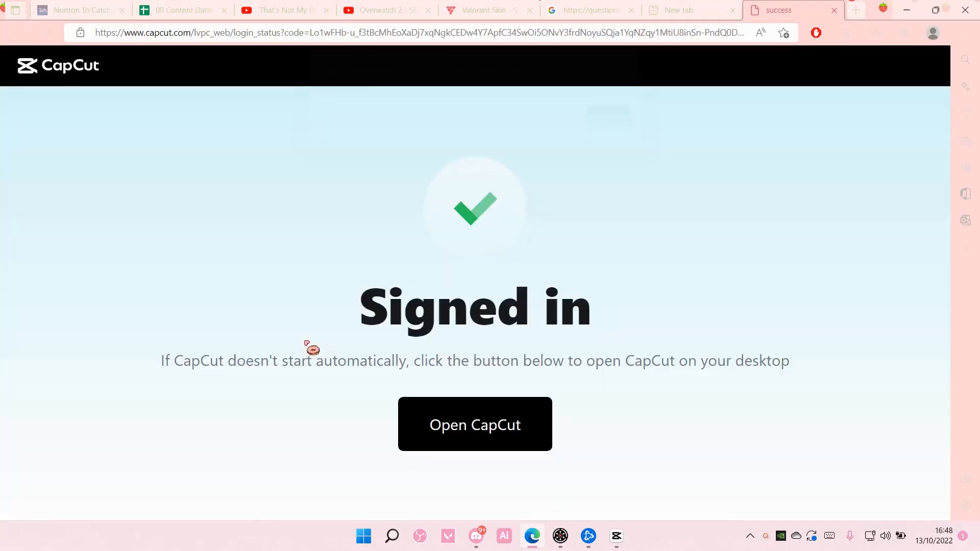
pyautogui.moveTo(571, 132)
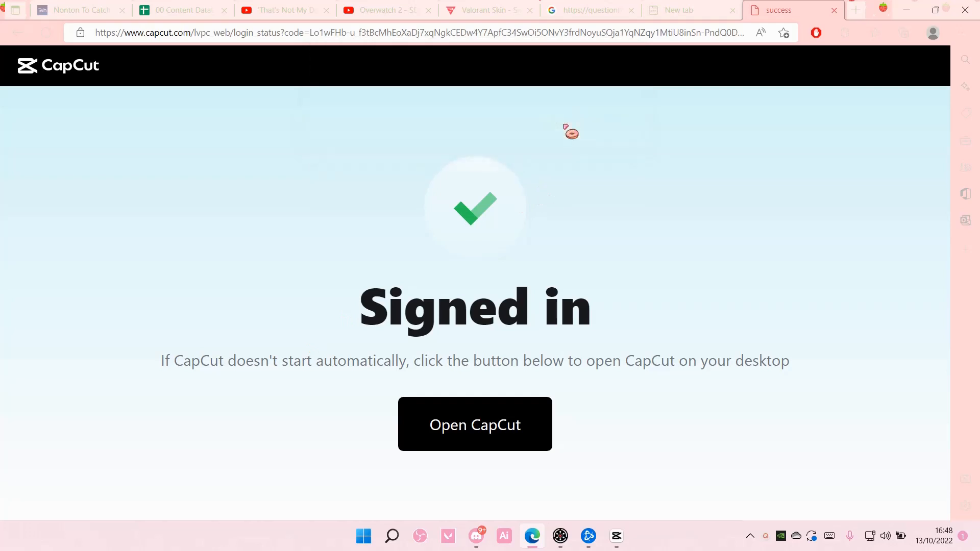
pyautogui.click(474, 423)
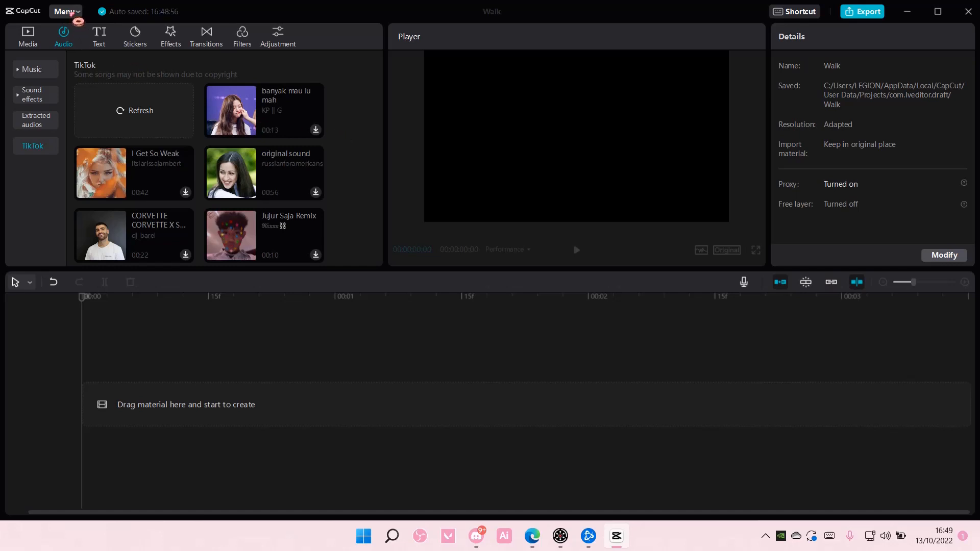
# Return to the projects home screen and reopen the Walk project
pyautogui.click(62, 11)
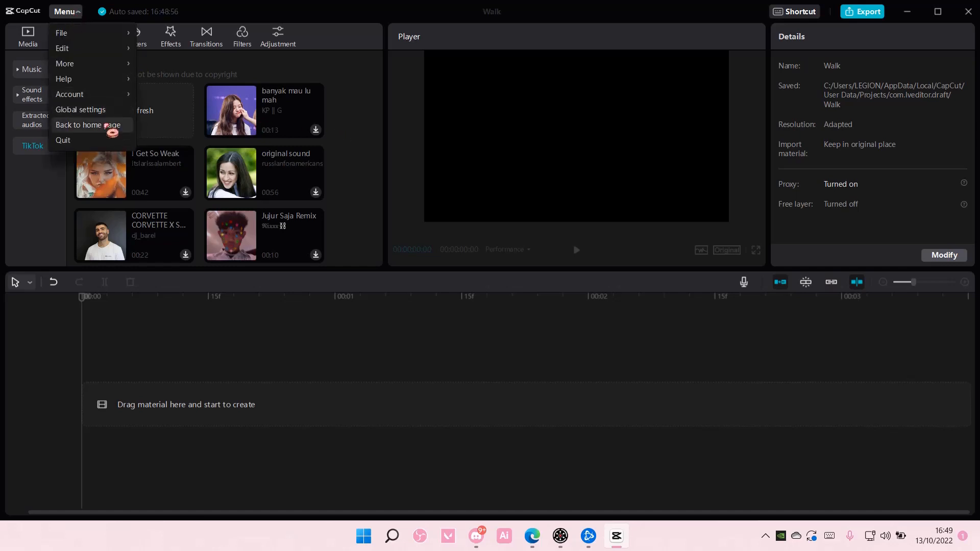
pyautogui.click(87, 124)
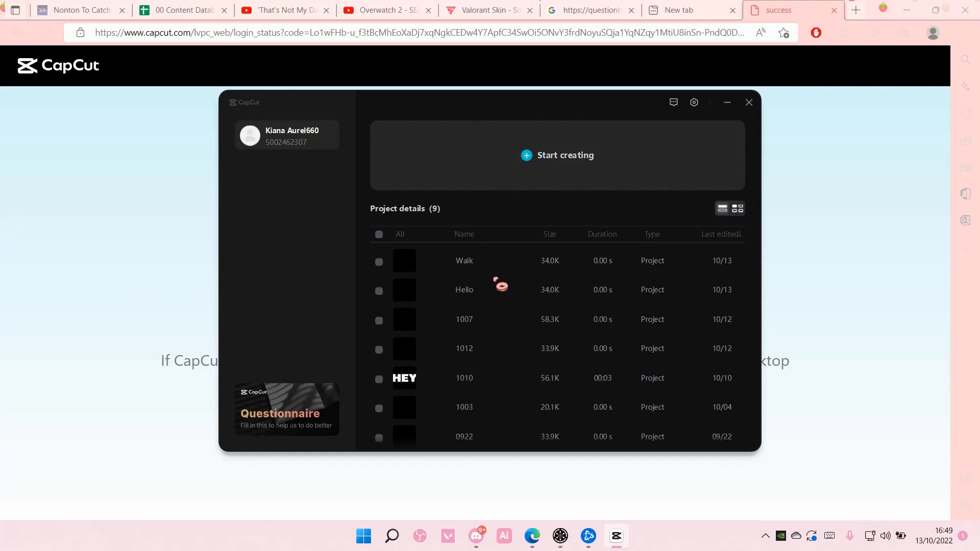
pyautogui.doubleClick(463, 261)
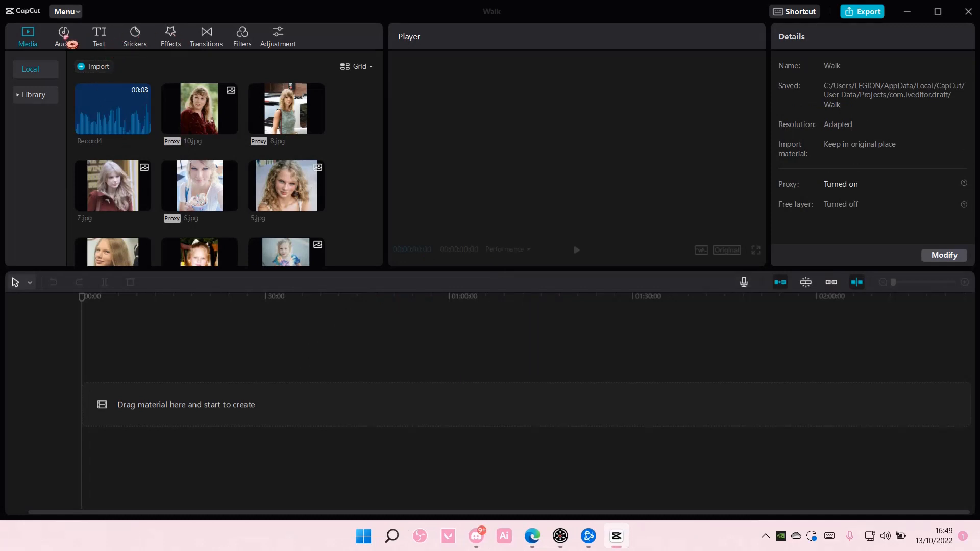
# Download the TikTok song 'banyak mau lu mah' and add it to the audio track as a 13-second clip
pyautogui.click(64, 35)
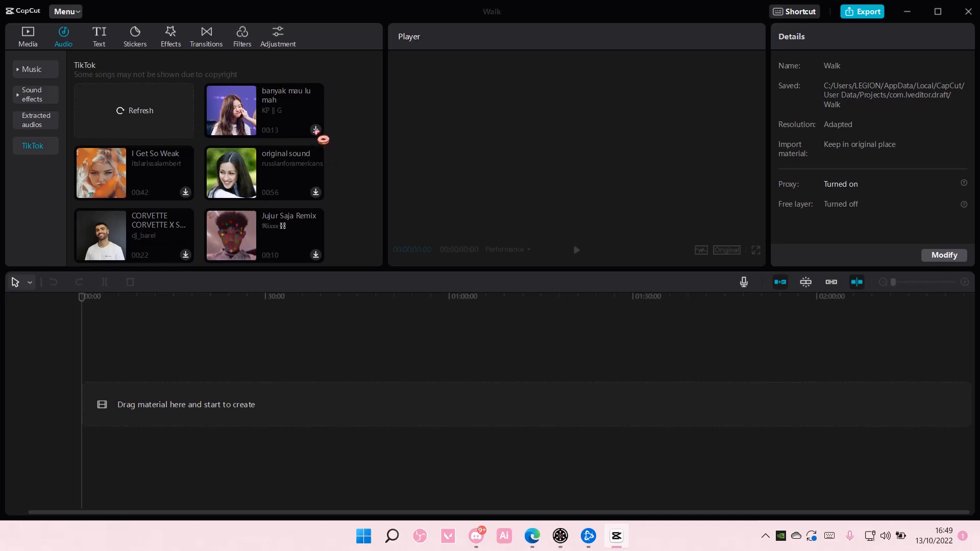
pyautogui.click(316, 130)
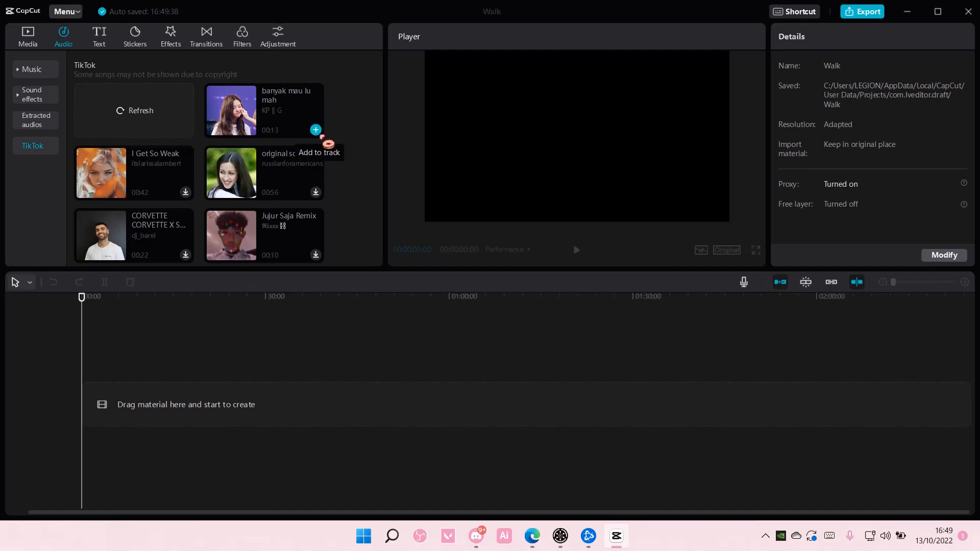
pyautogui.click(315, 129)
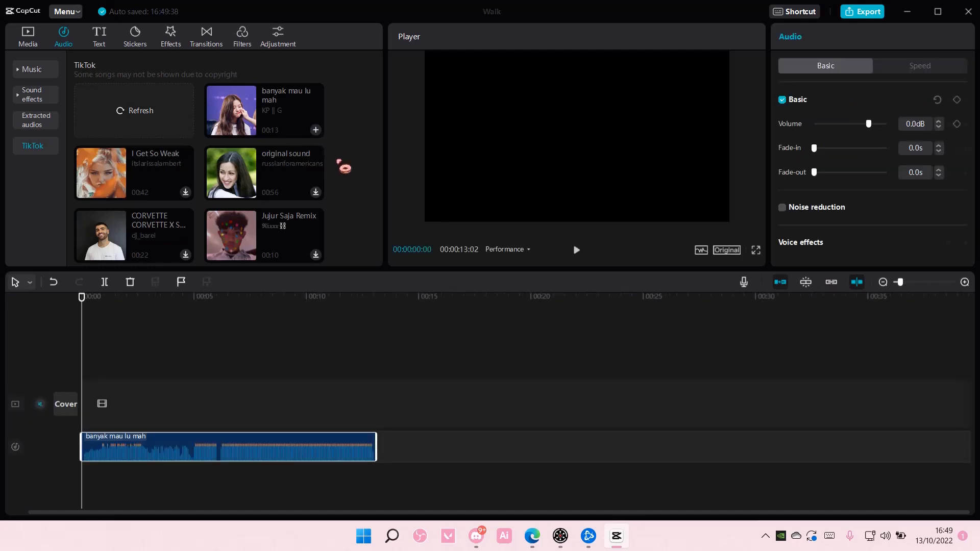
pyautogui.click(649, 296)
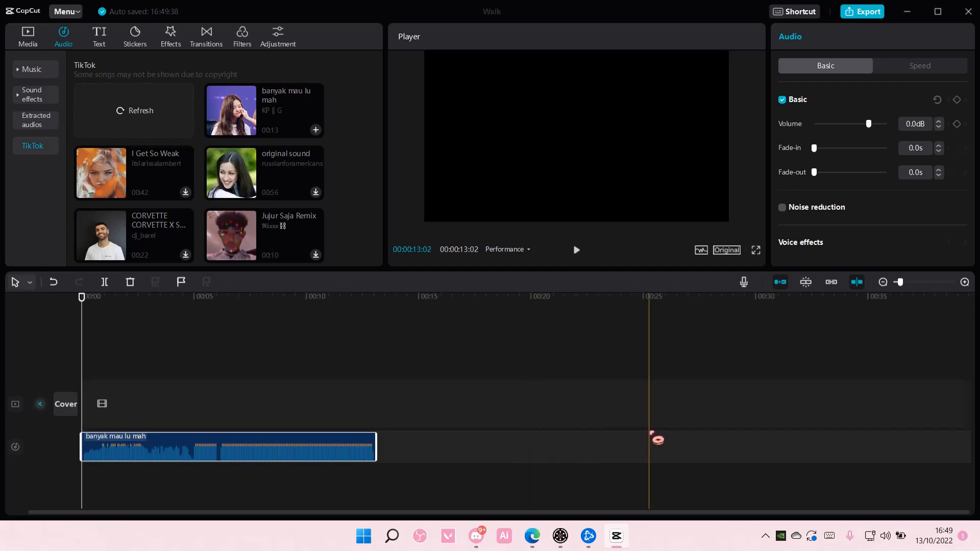